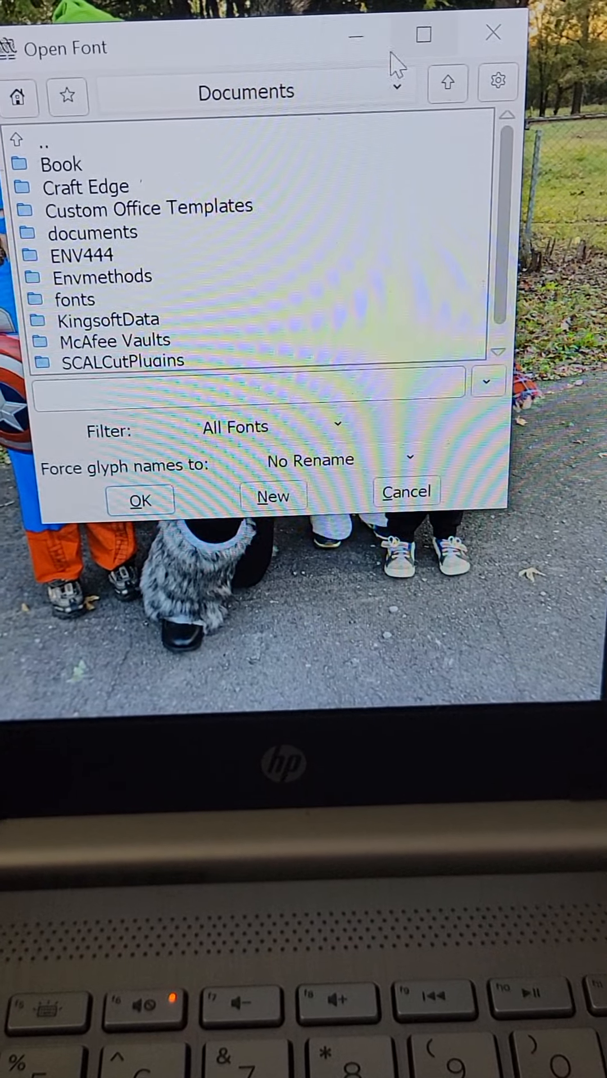
- Leave the Hello there I am Stef canvas and bring up the Windows desktop
{"action": "left_click", "coordinate": [405, 492]}
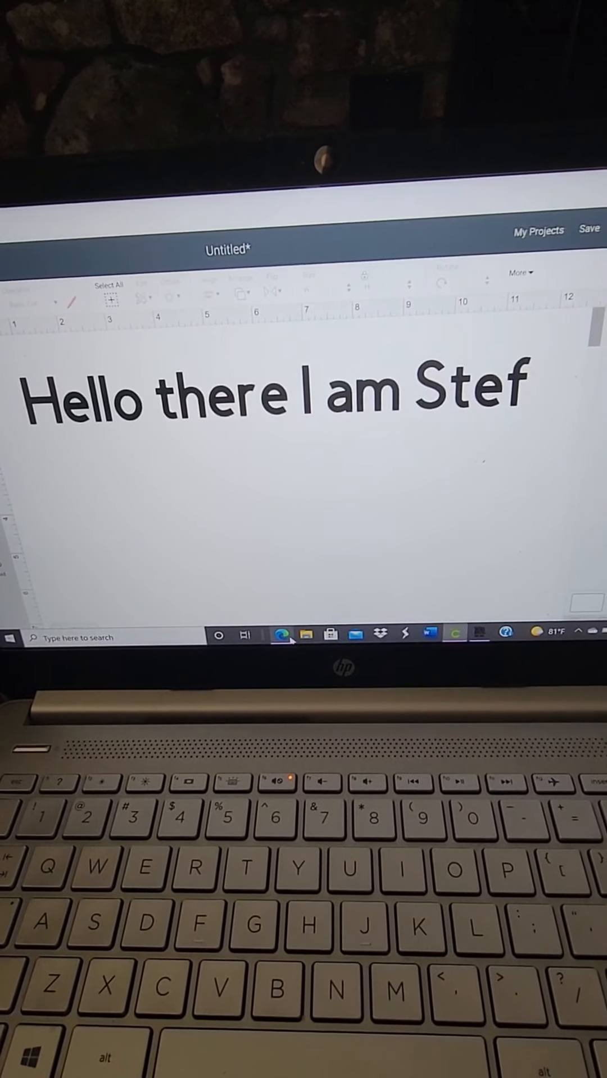
{"action": "left_click", "coordinate": [117, 222]}
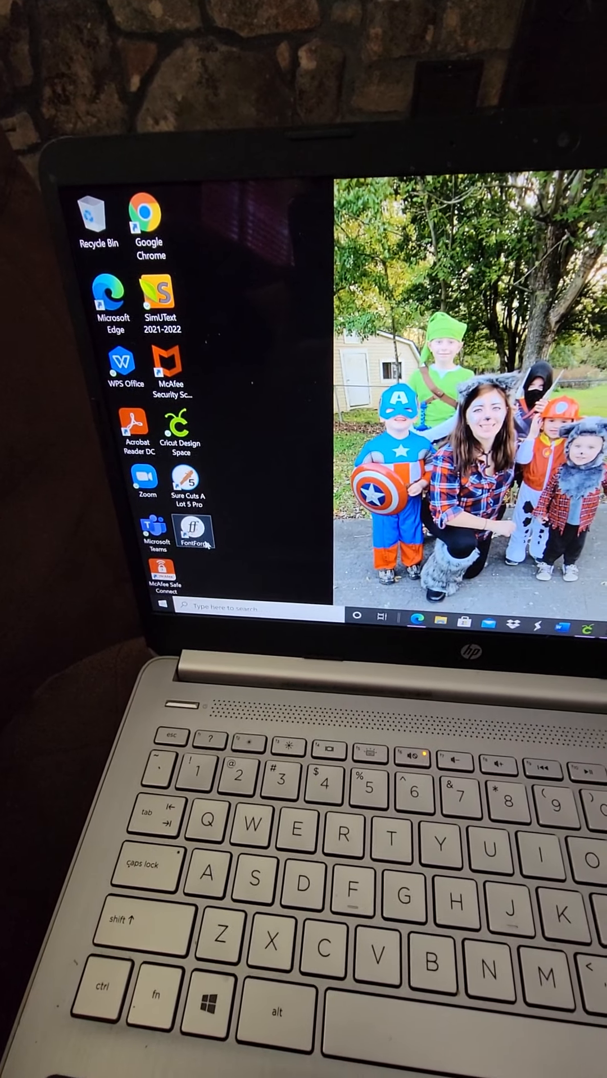
- Launch FontForge and open Lovesick.otf (FBMelted-Regular) from the fonts folder
{"action": "double_click", "coordinate": [194, 532]}
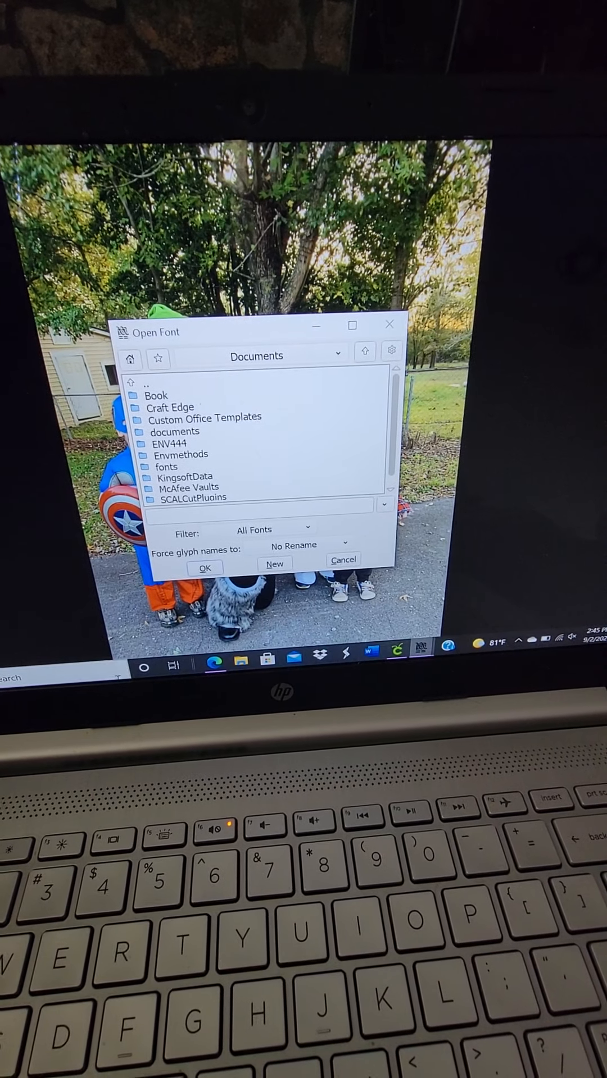
{"action": "double_click", "coordinate": [167, 466]}
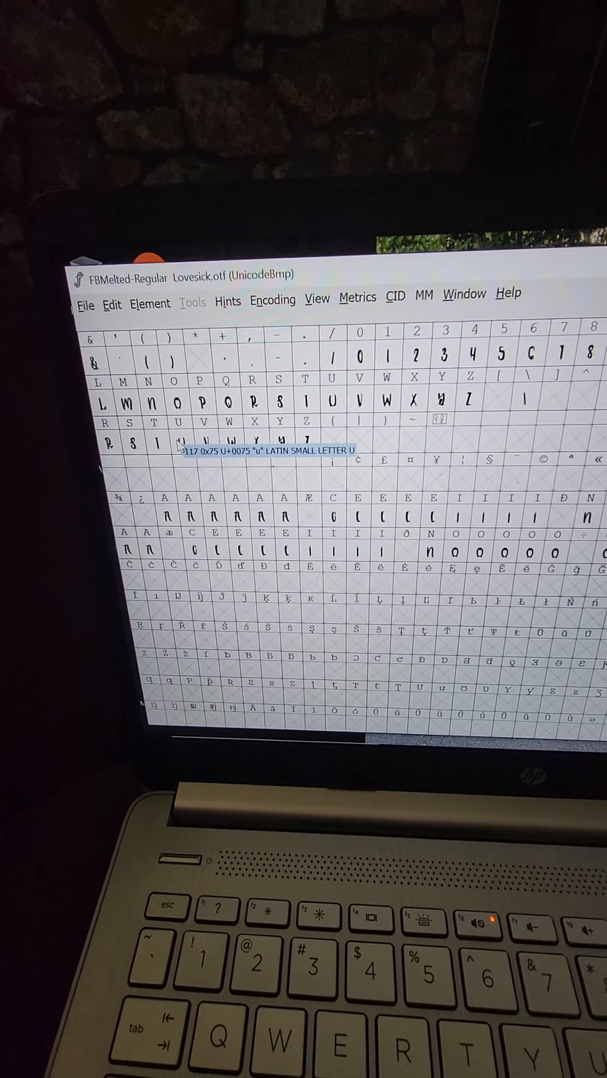
- Start Generate Fonts for FBMelted-Regular.otf as OpenType (CFF) in the fonts folder
{"action": "left_click", "coordinate": [85, 306]}
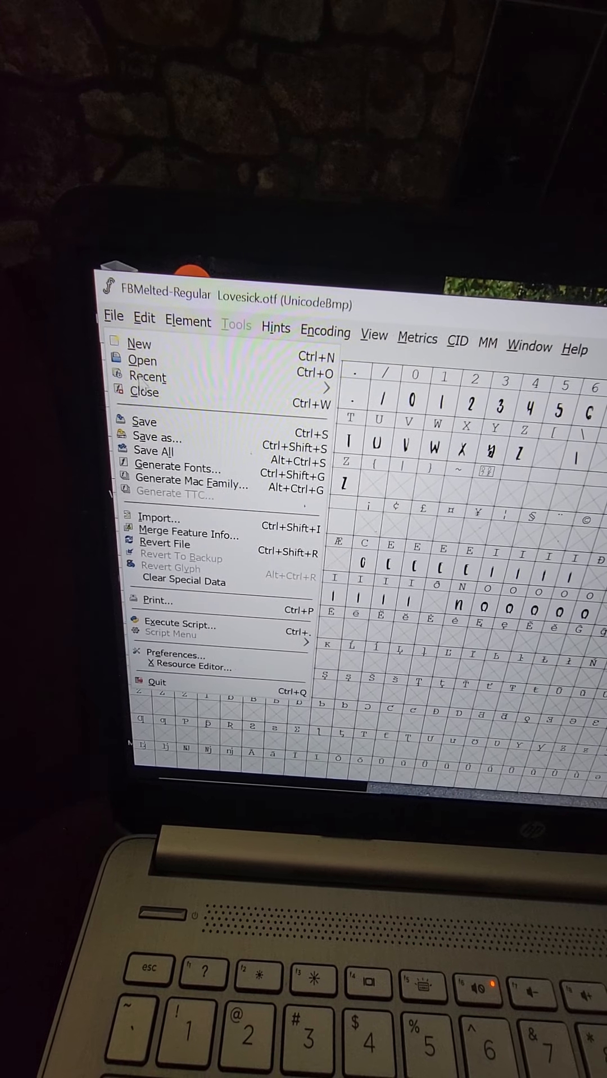
{"action": "left_click", "coordinate": [178, 466]}
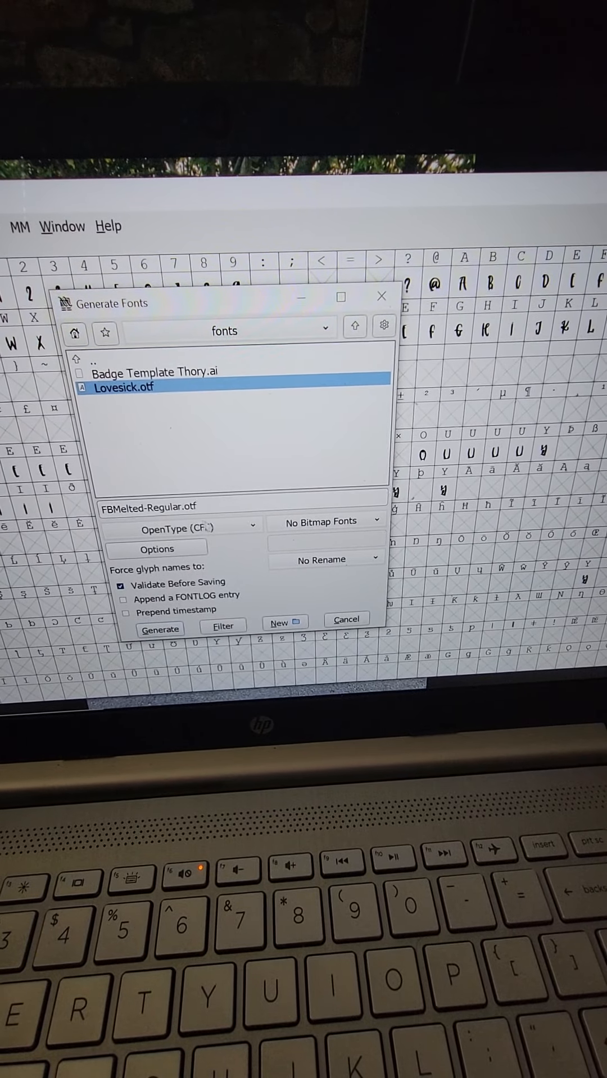
- Generate FBMelted-Regular.otf, overriding the em-size and glyph-error warnings
{"action": "left_click", "coordinate": [178, 526]}
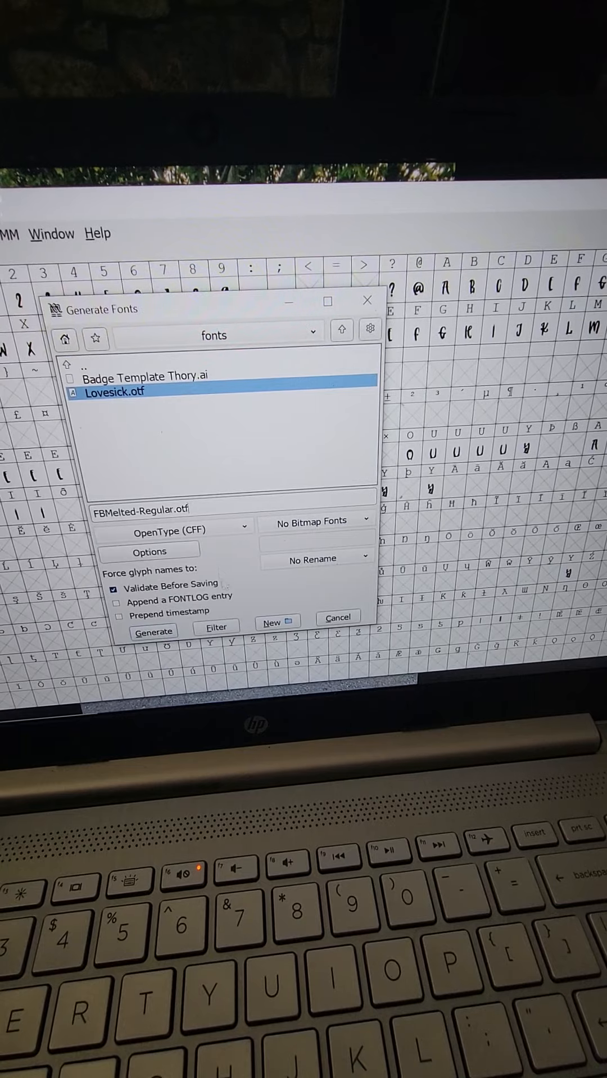
{"action": "left_click", "coordinate": [153, 631]}
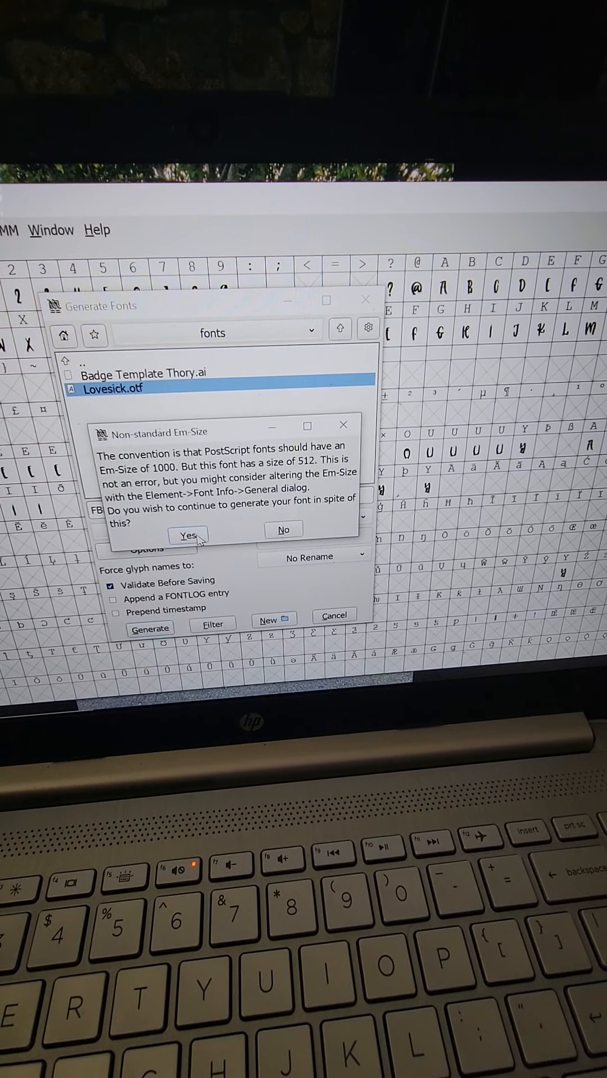
{"action": "left_click", "coordinate": [187, 535]}
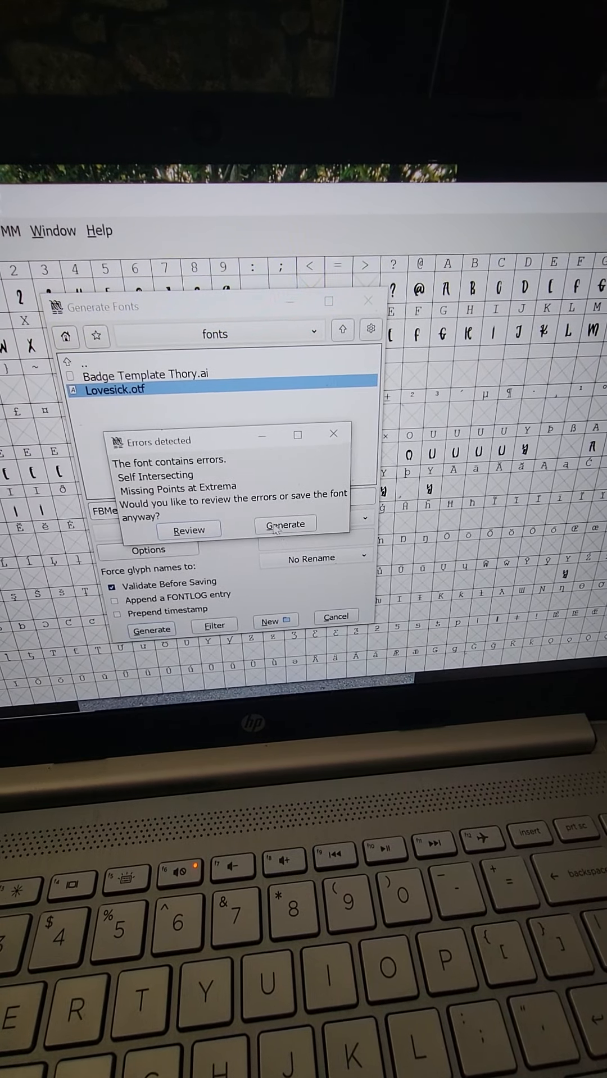
{"action": "left_click", "coordinate": [284, 525]}
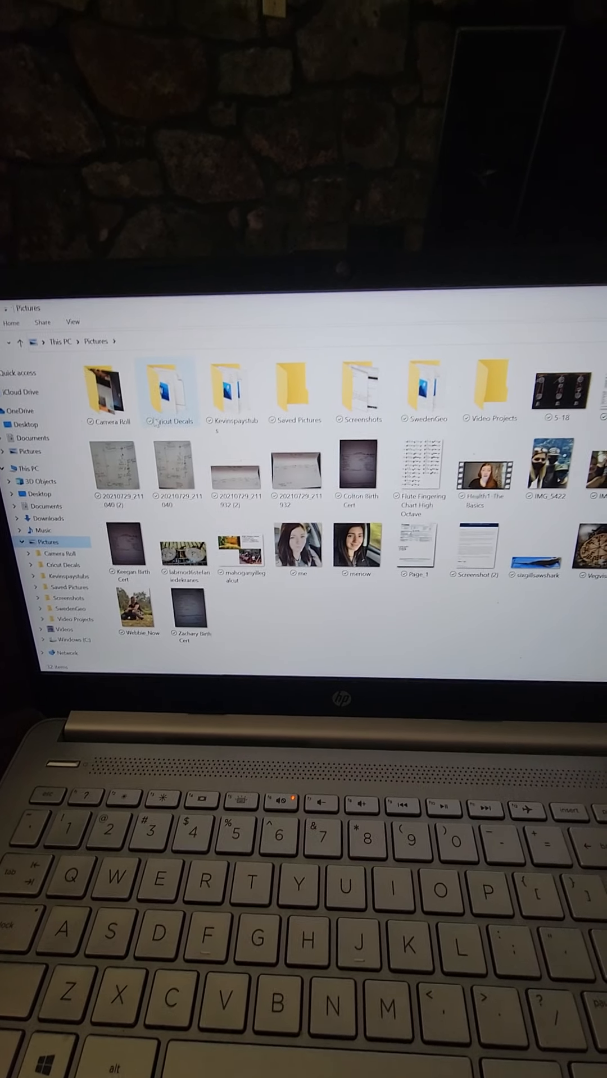
- Browse a folder in File Explorer before returning to the Design Space canvas
{"action": "double_click", "coordinate": [171, 389]}
{"action": "type", "text": "Hello there I am"}
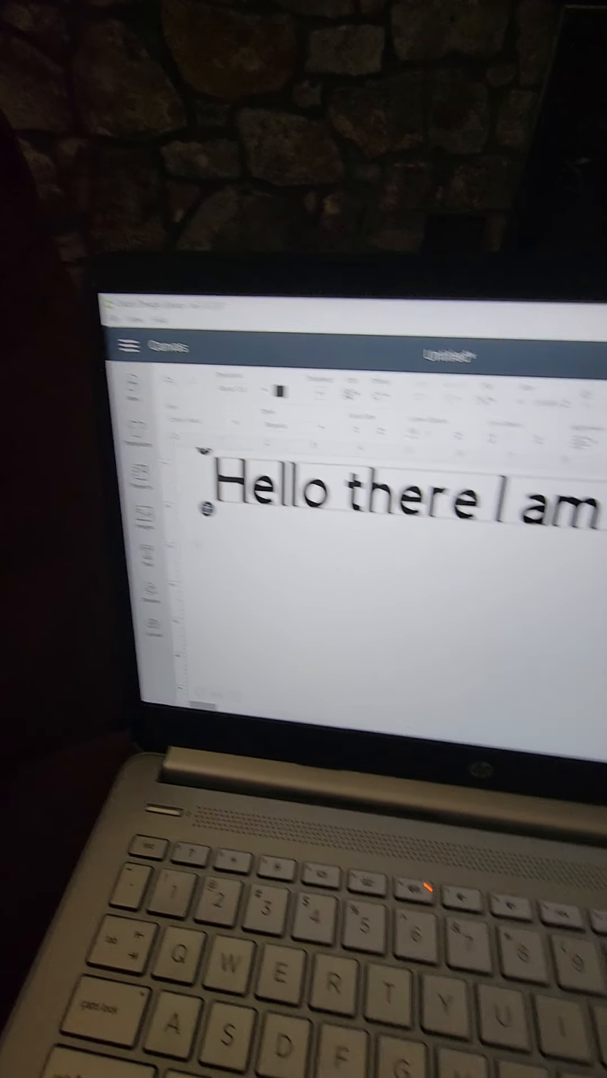
- Add 'Stef' to the text and set it in the FBMelted system font found by searching 'melt'
{"action": "type", "text": "Stef"}
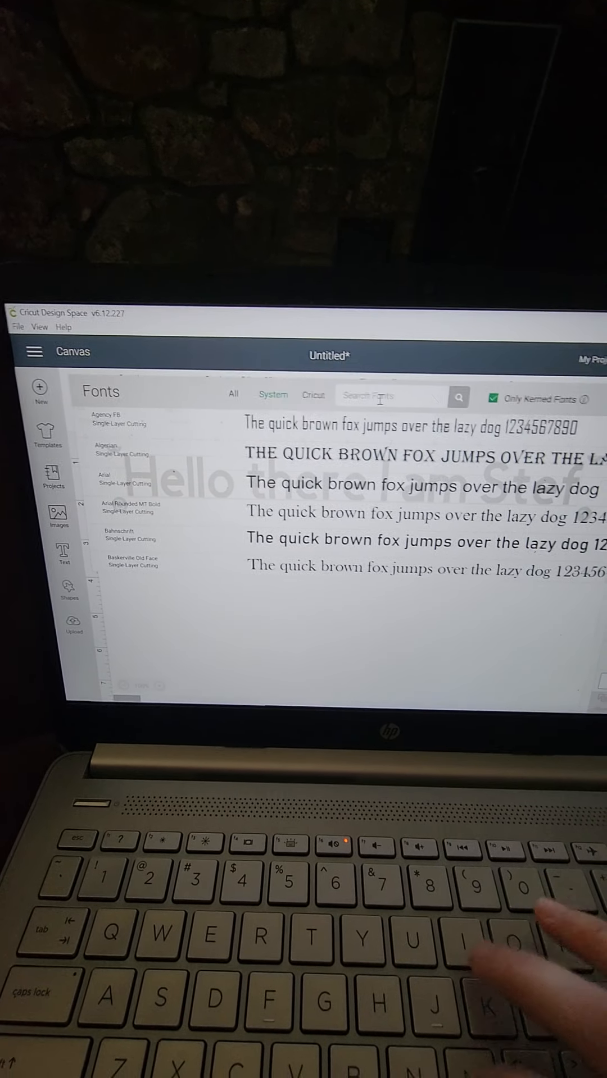
{"action": "type", "text": "melt"}
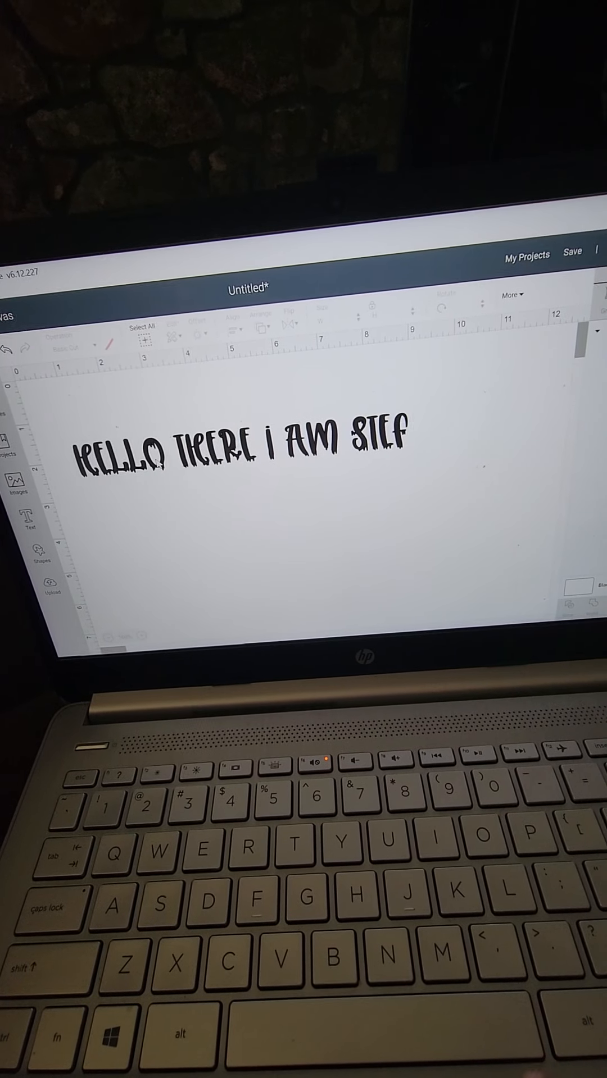
- Reopen the system font list, then quit Cricut Design Space via its confirmation
{"action": "left_click", "coordinate": [233, 460]}
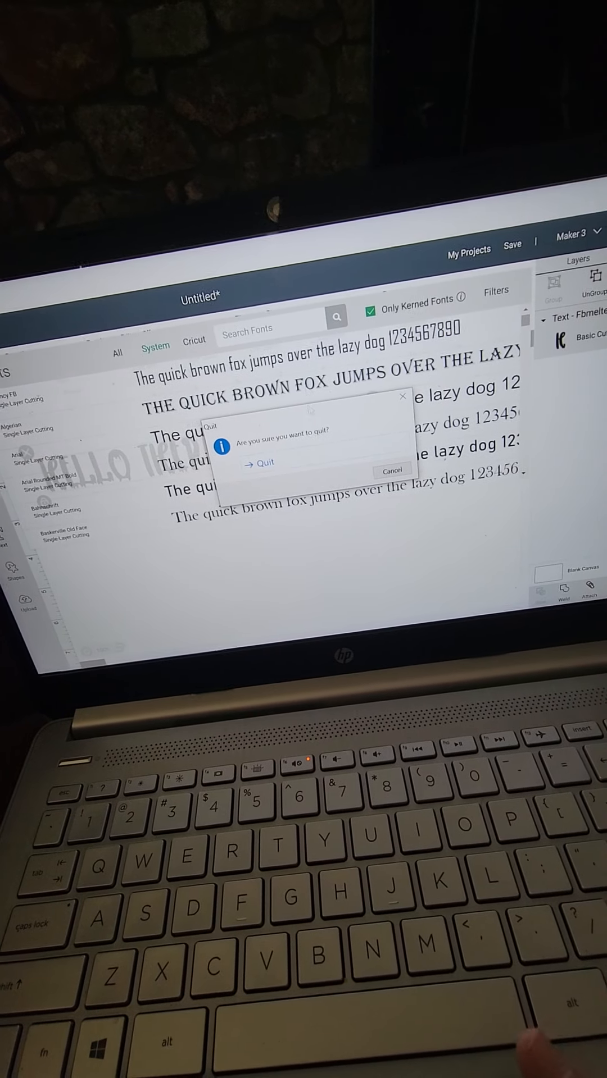
{"action": "left_click", "coordinate": [260, 461]}
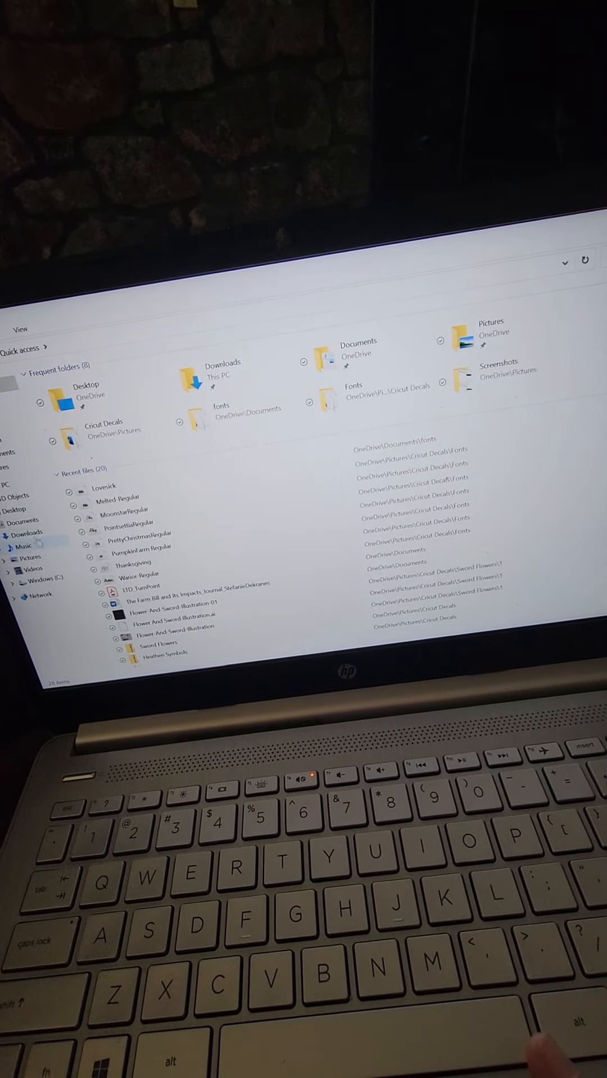
- Navigate through Documents and Pictures toward the Cricut Decals Fonts folder
{"action": "left_click", "coordinate": [35, 527]}
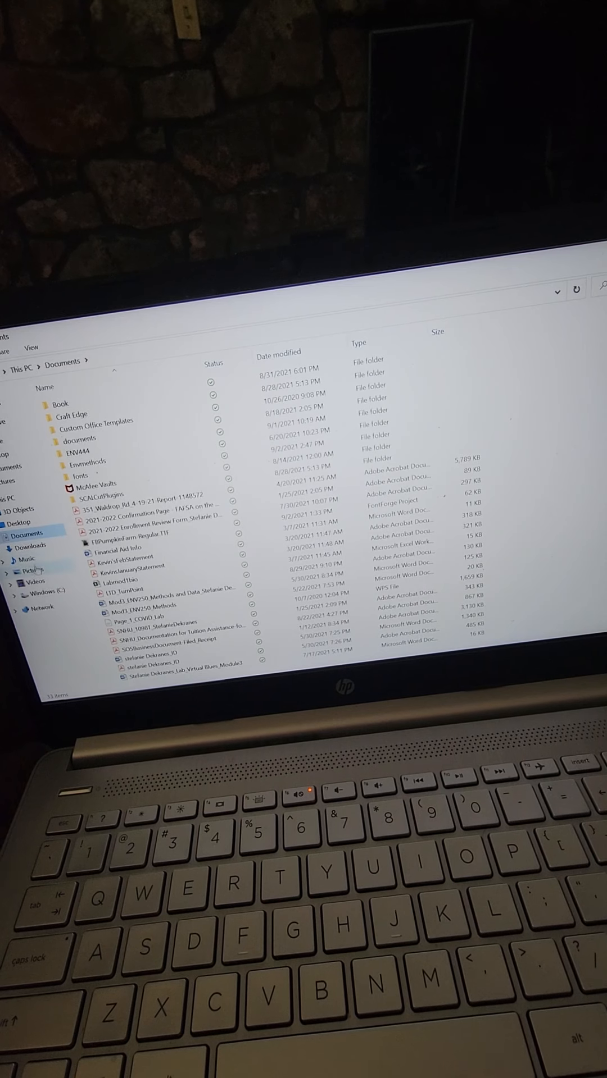
{"action": "left_click", "coordinate": [34, 571]}
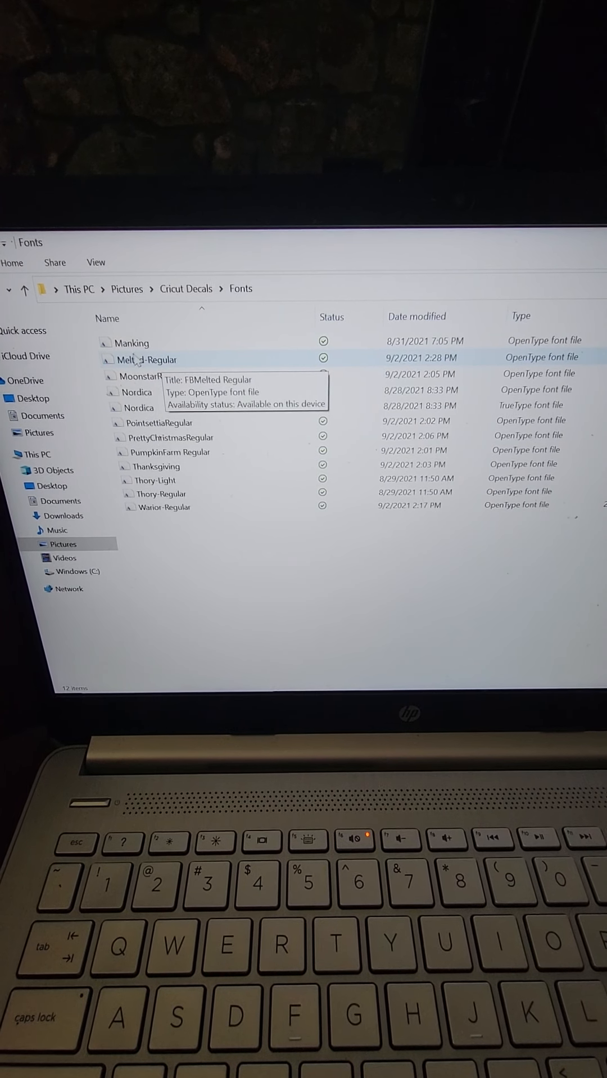
- Install FBMelted Regular in Windows Font Viewer, answer the already-installed prompt, and close the preview
{"action": "double_click", "coordinate": [151, 360]}
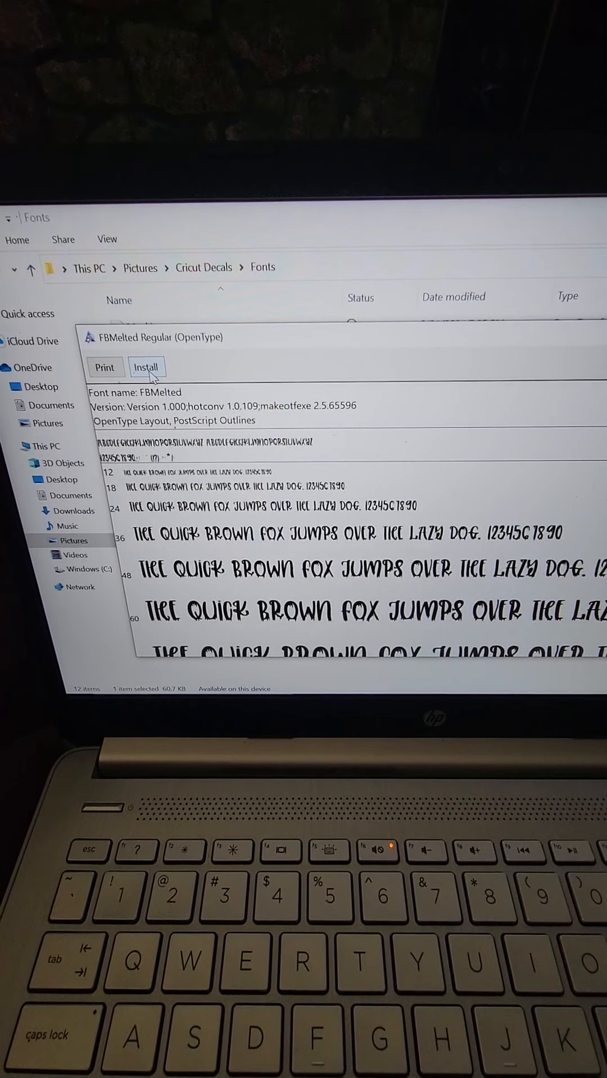
{"action": "left_click", "coordinate": [144, 367]}
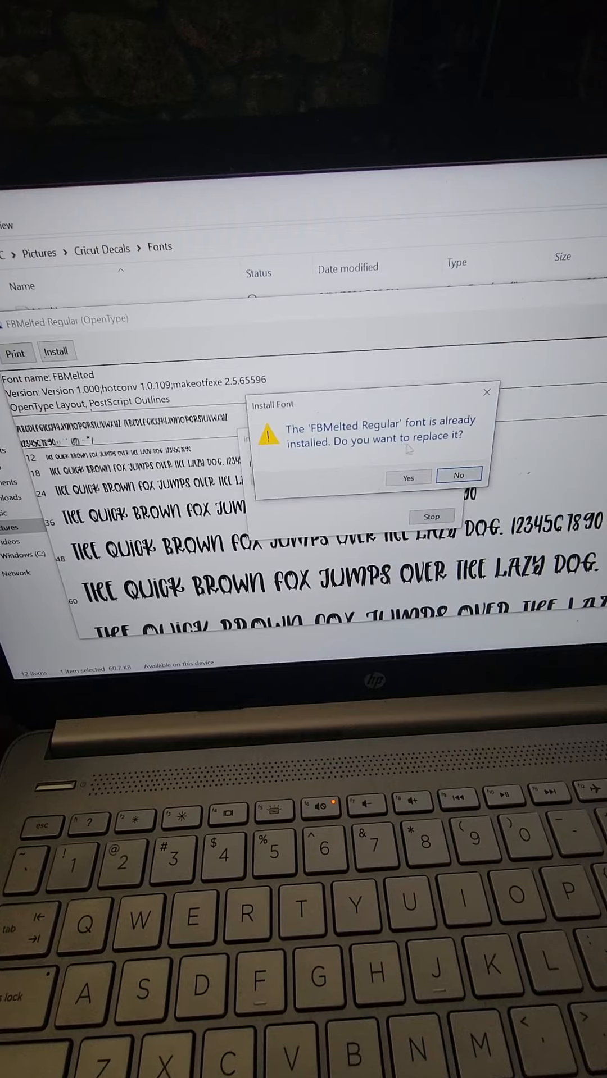
{"action": "left_click", "coordinate": [408, 477]}
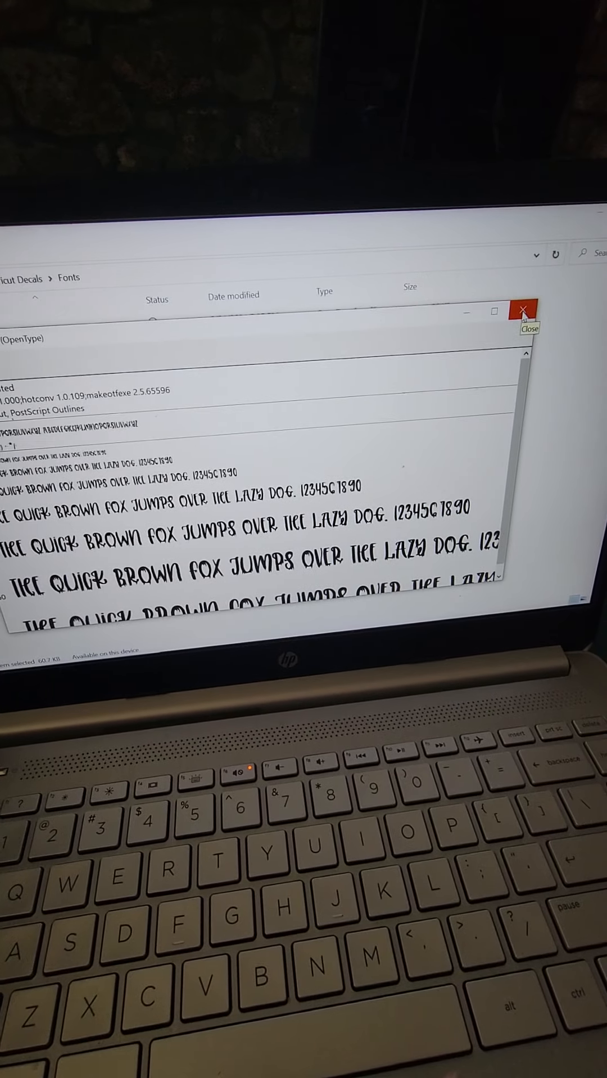
{"action": "left_click", "coordinate": [525, 311]}
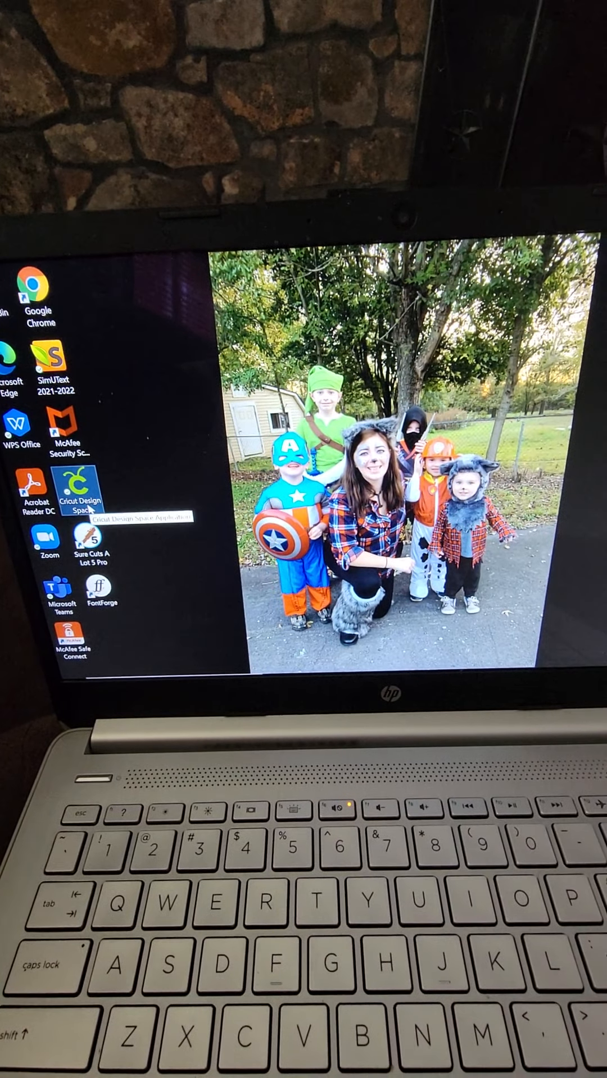
- Relaunch Design Space, add 'hi there' text on a new project, and search system fonts for 'warrior'
{"action": "double_click", "coordinate": [78, 501]}
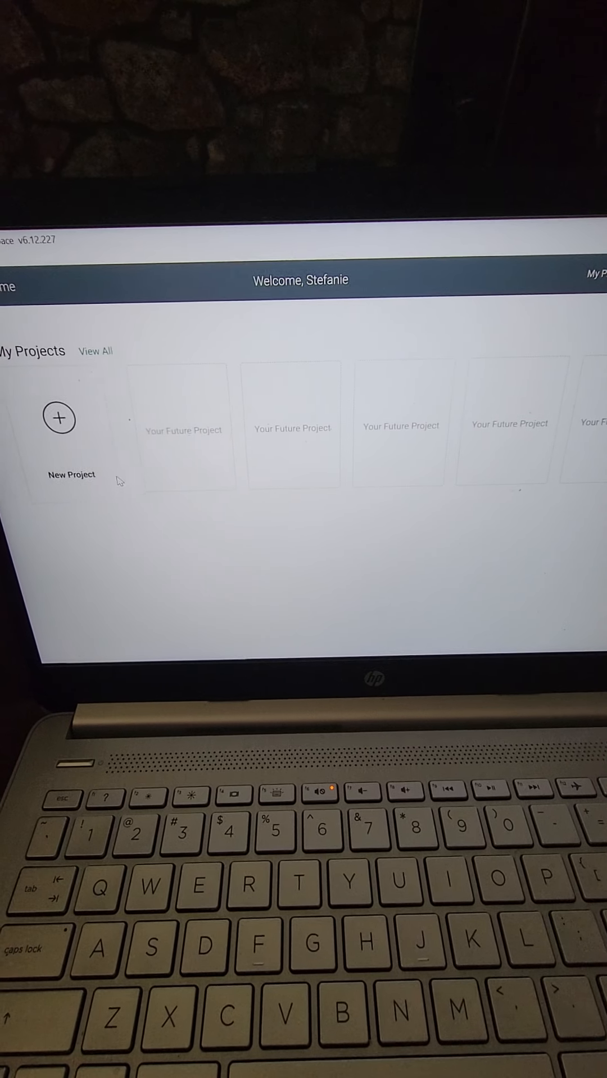
{"action": "left_click", "coordinate": [59, 418]}
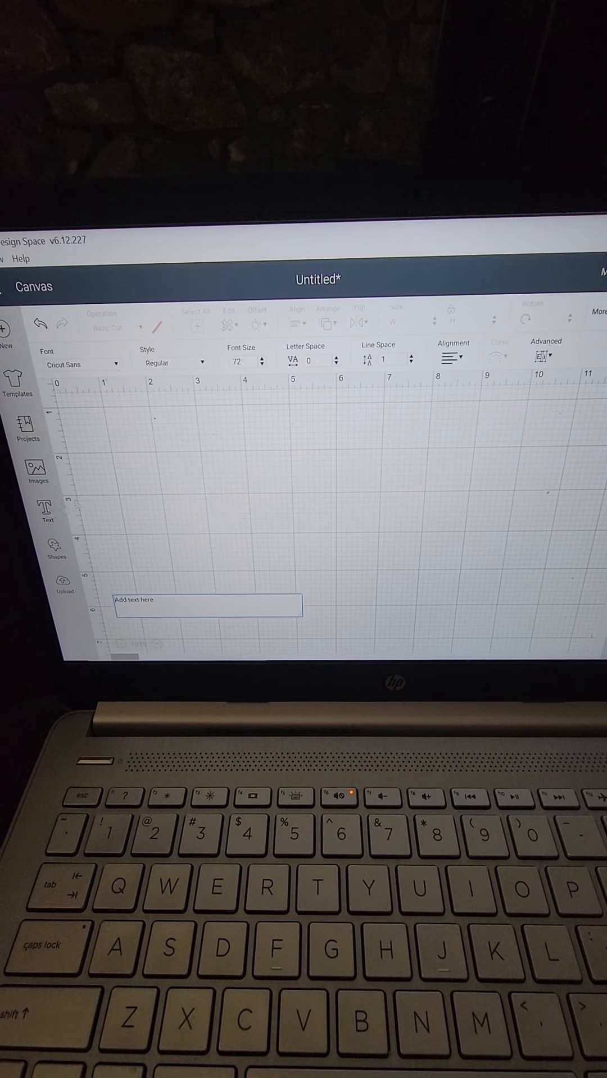
{"action": "type", "text": "hi there"}
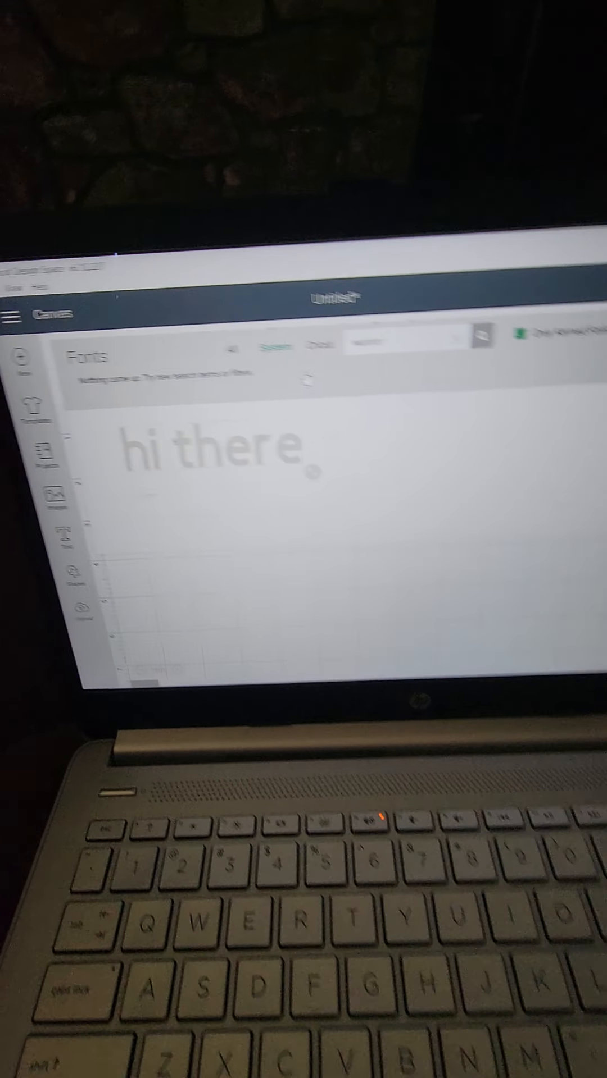
{"action": "type", "text": "warrior"}
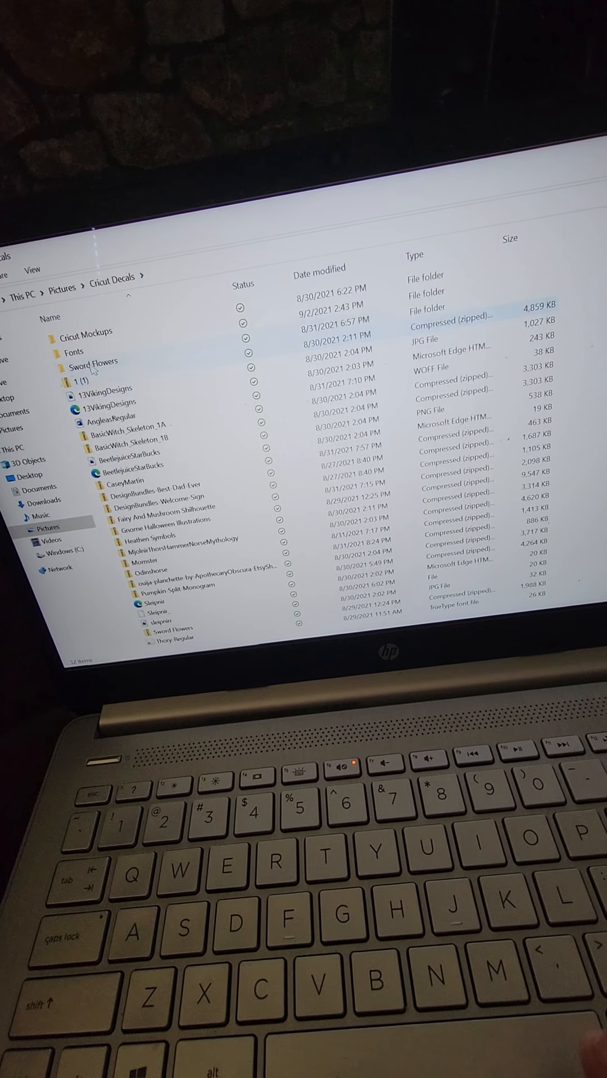
- Install Warior-Regular from the Cricut Decals Fonts folder via the Windows Font Viewer
{"action": "left_click", "coordinate": [96, 364]}
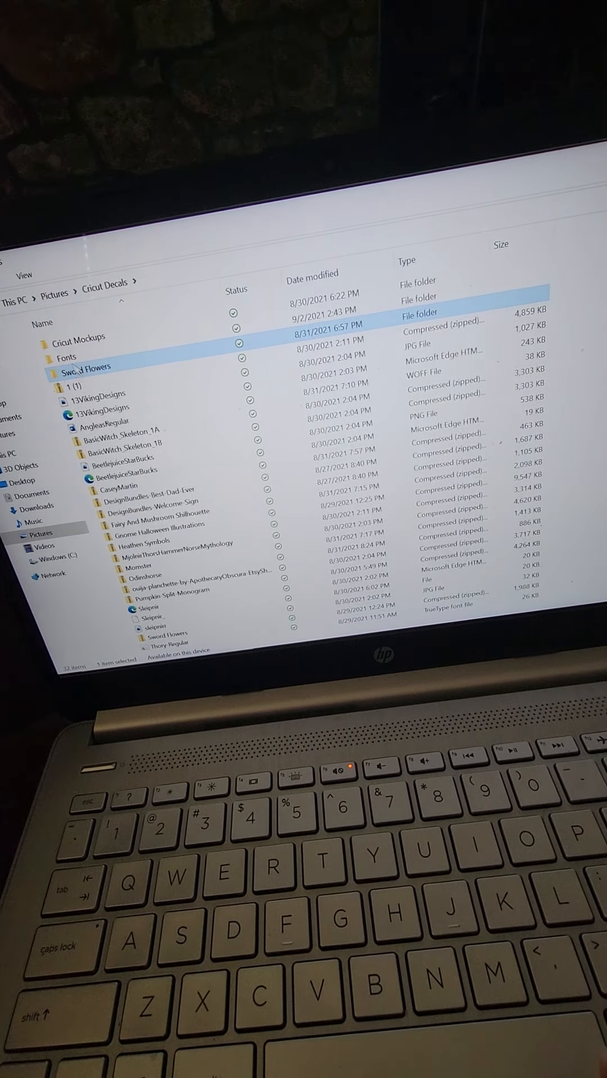
{"action": "double_click", "coordinate": [65, 357]}
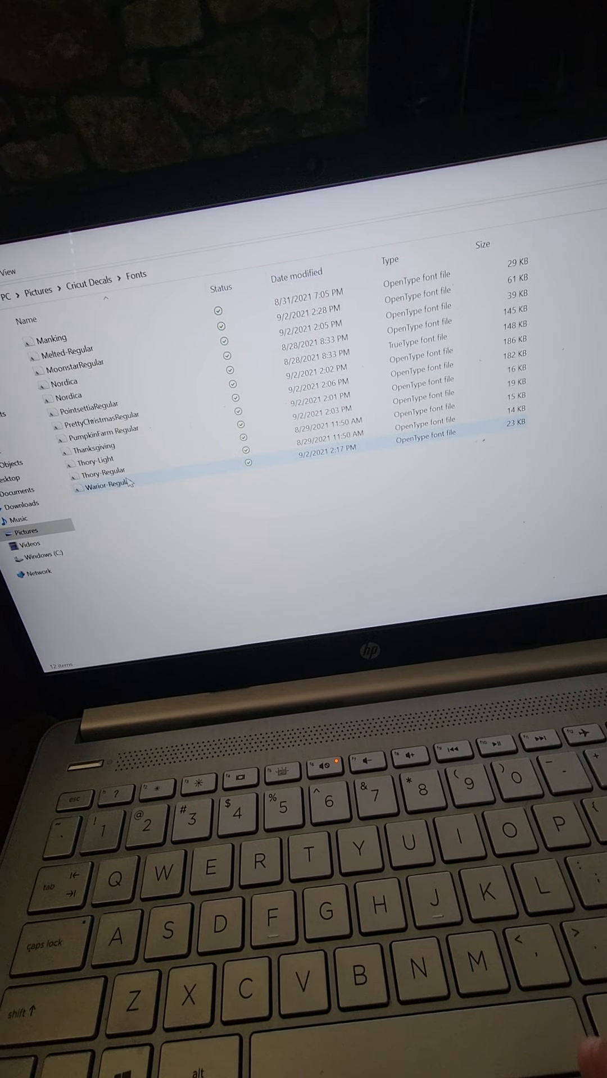
{"action": "double_click", "coordinate": [104, 487]}
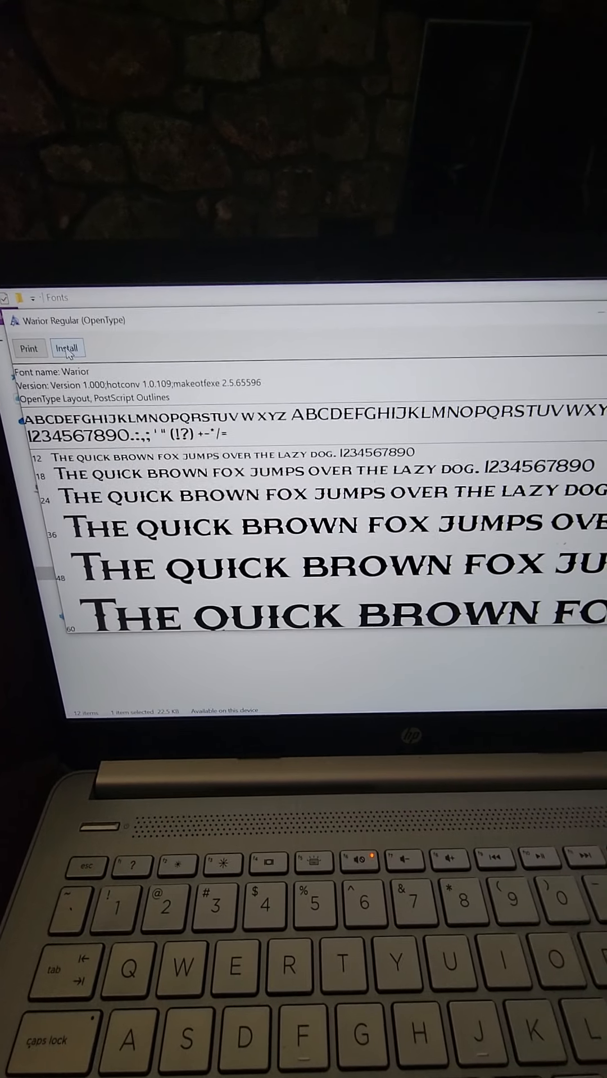
{"action": "left_click", "coordinate": [66, 349]}
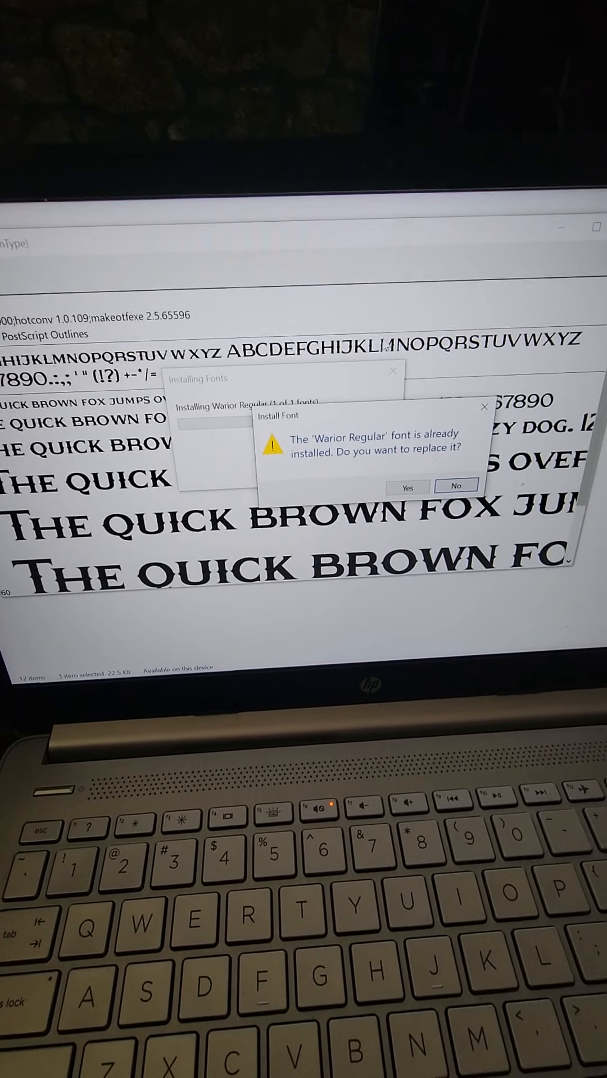